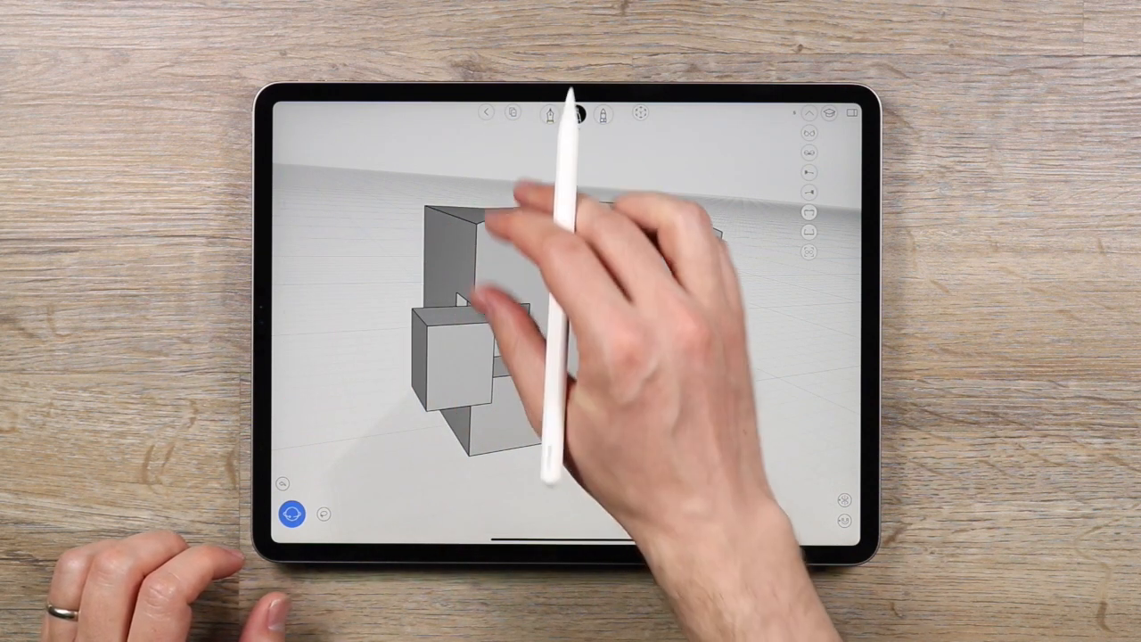
Orbit to a three-quarter front view of the arched block and small cube
{"action": "left_click", "coordinate": [576, 112]}
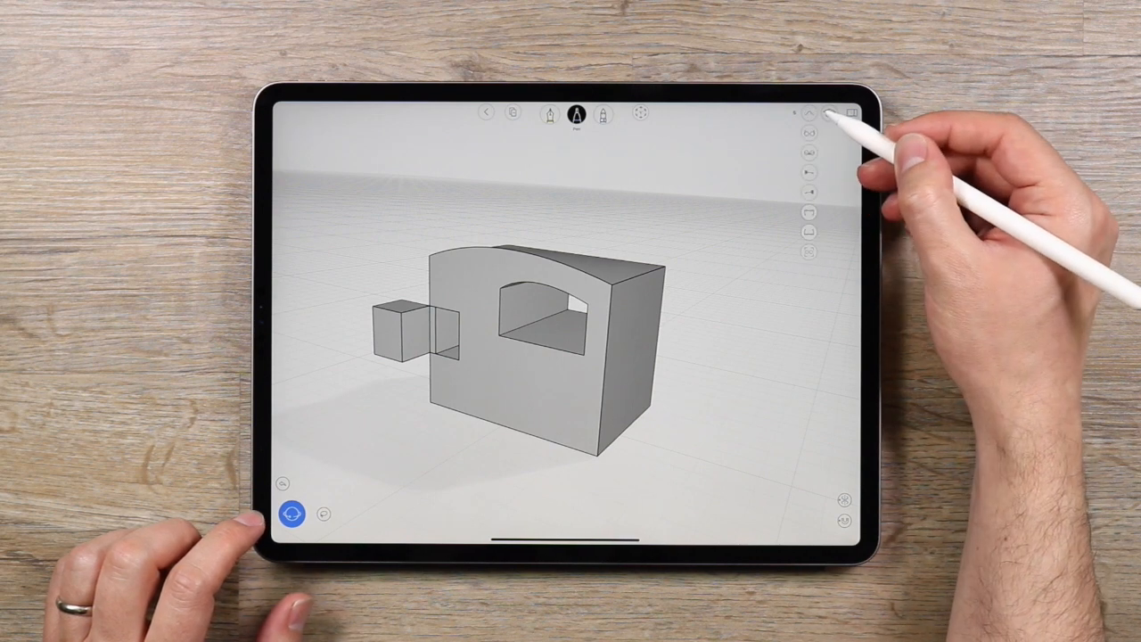
{"action": "left_click", "coordinate": [808, 113]}
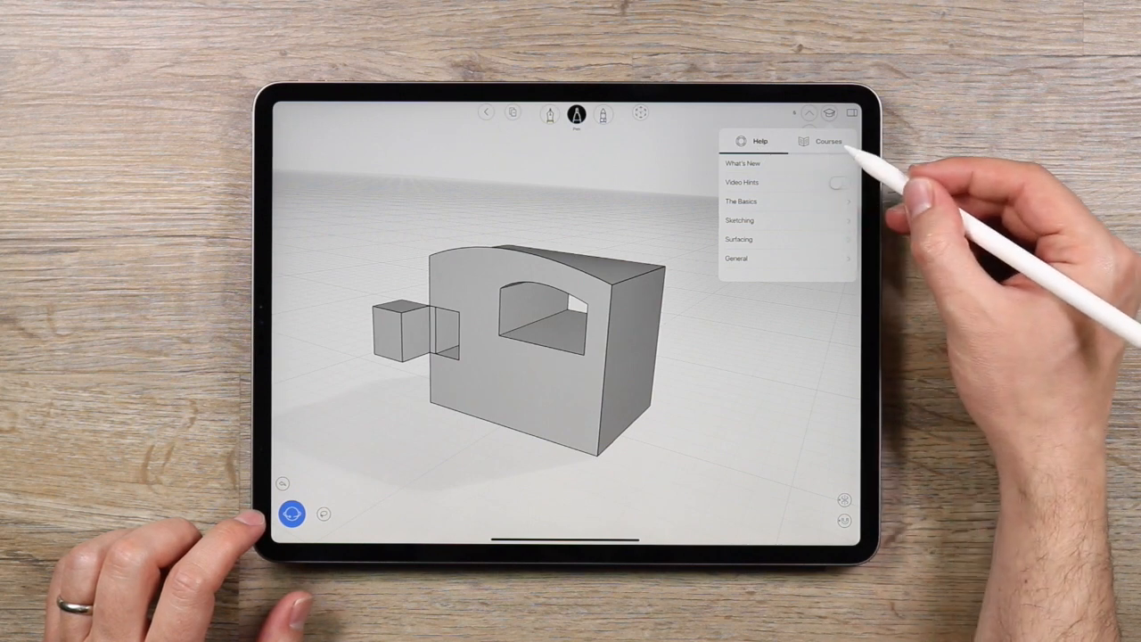
{"action": "left_click", "coordinate": [820, 141]}
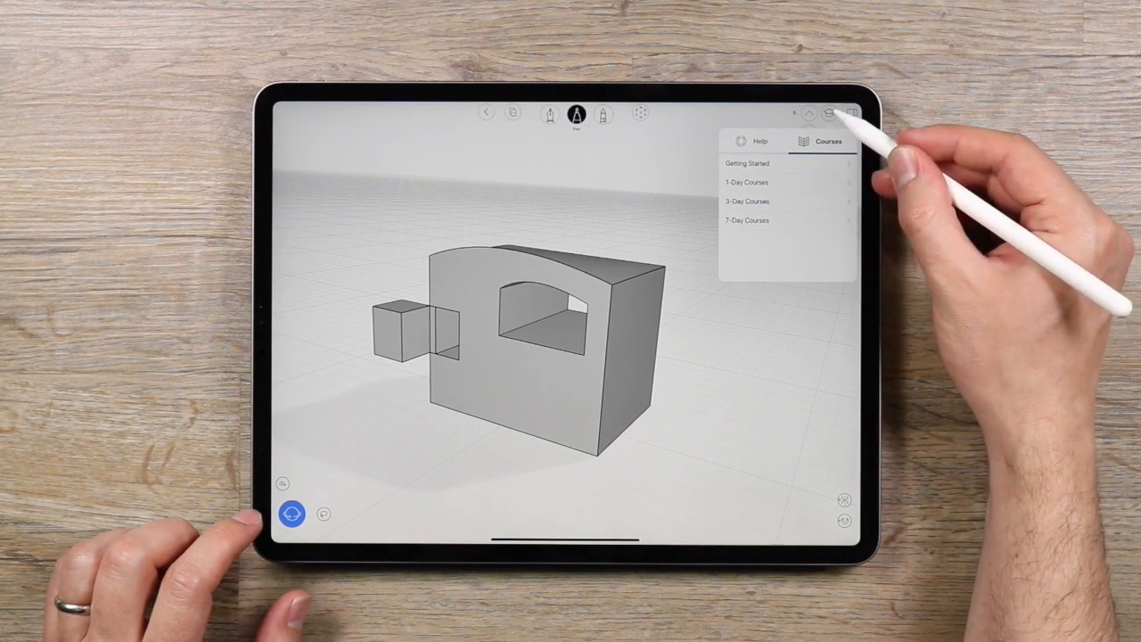
{"action": "left_click", "coordinate": [810, 114]}
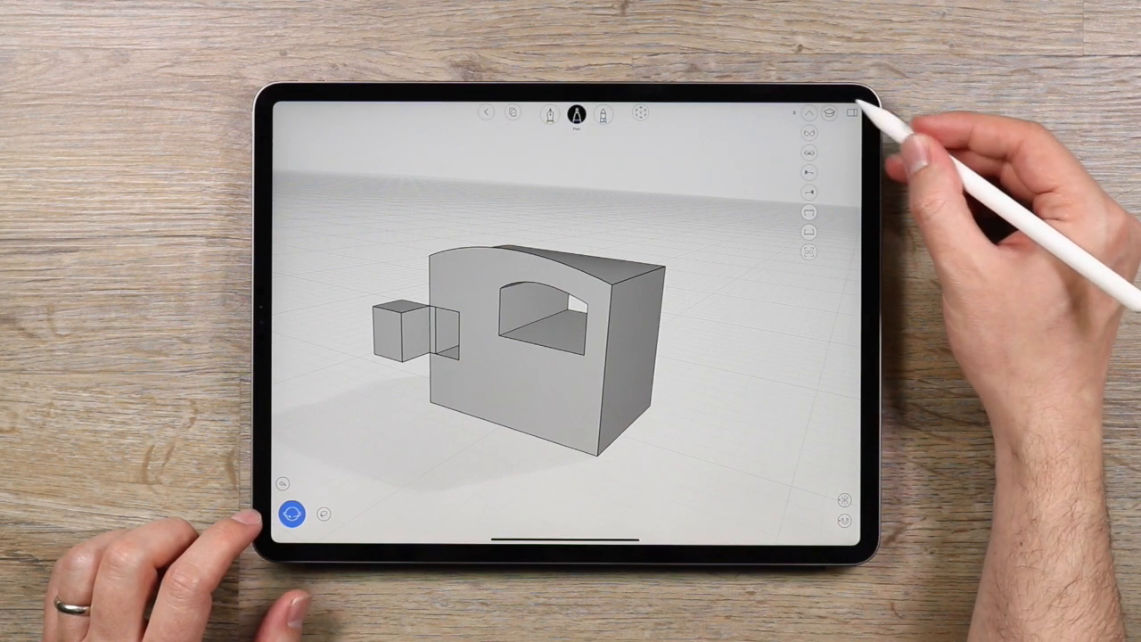
Browse the View, Playground and Layers tabs of the right sidebar, ending on Settings
{"action": "left_click", "coordinate": [851, 131]}
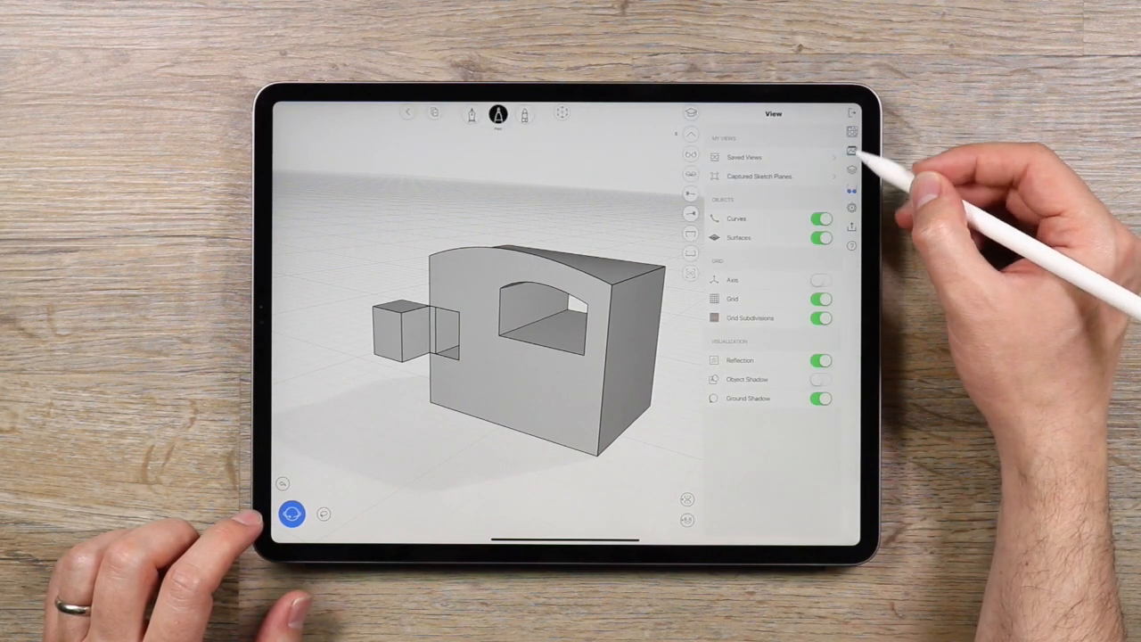
{"action": "left_click", "coordinate": [851, 132]}
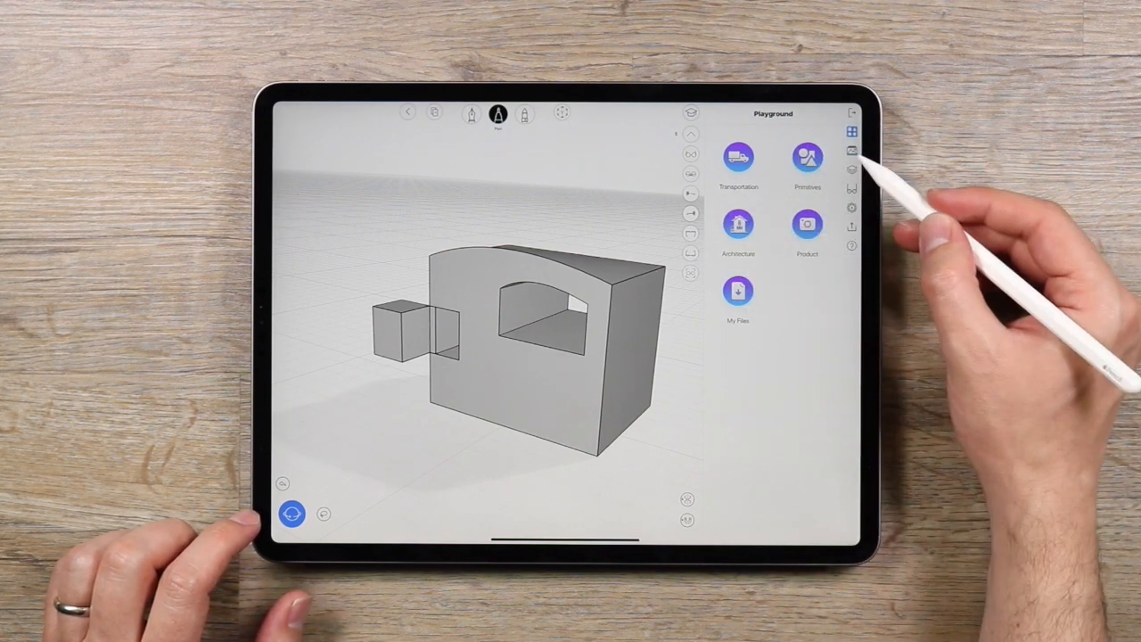
{"action": "left_click", "coordinate": [851, 149]}
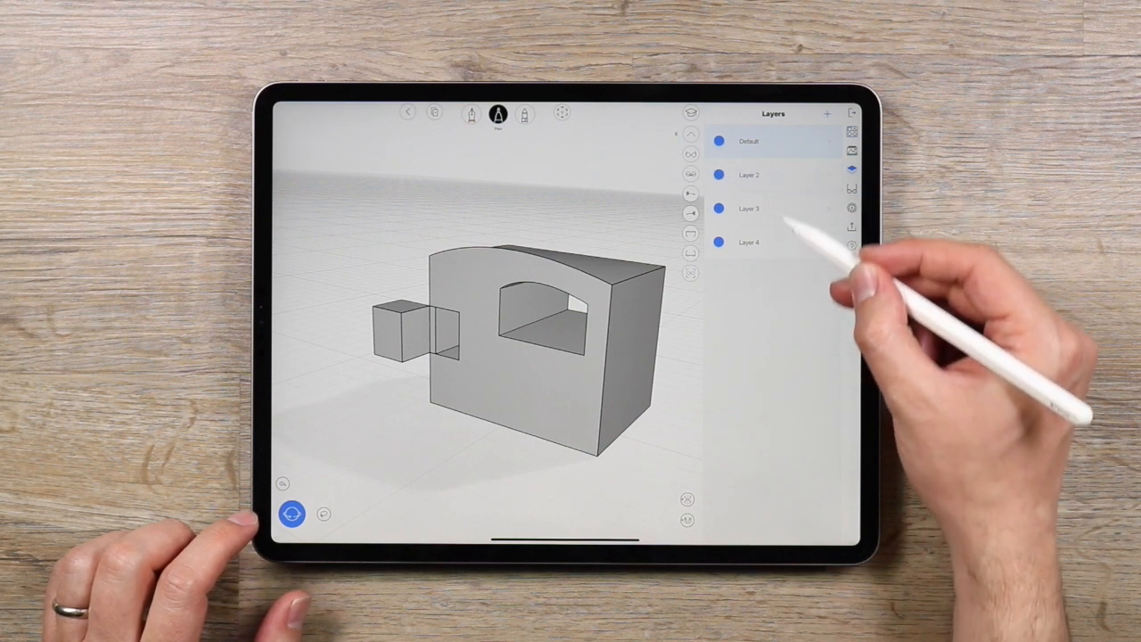
{"action": "left_click", "coordinate": [749, 175]}
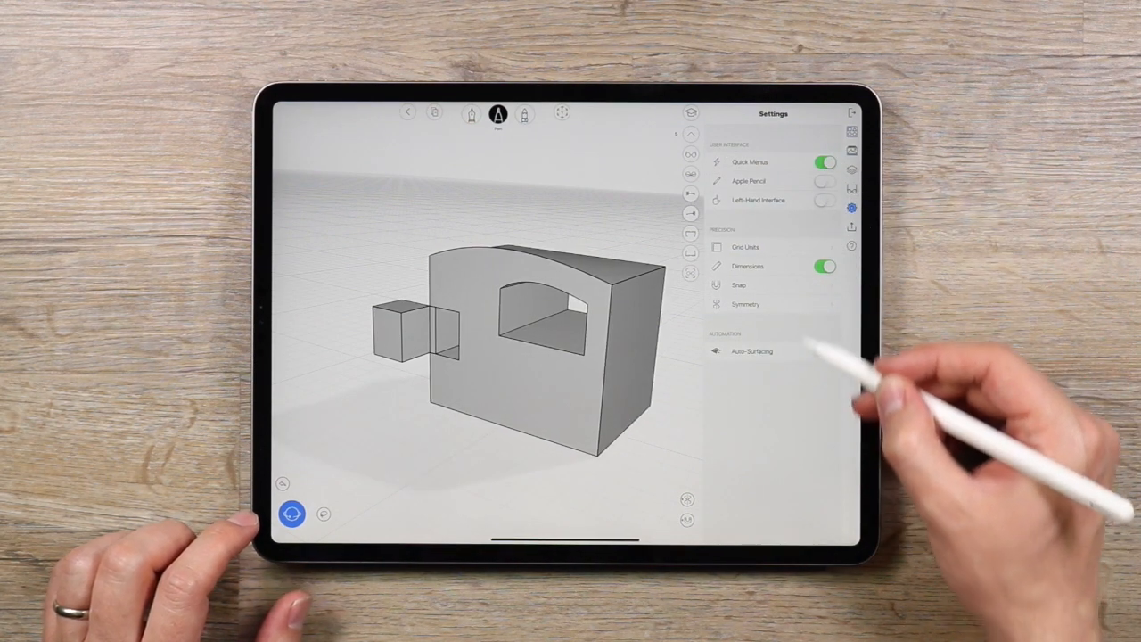
Review the Grid Units and Export options, then close the sidebar
{"action": "left_click", "coordinate": [746, 247]}
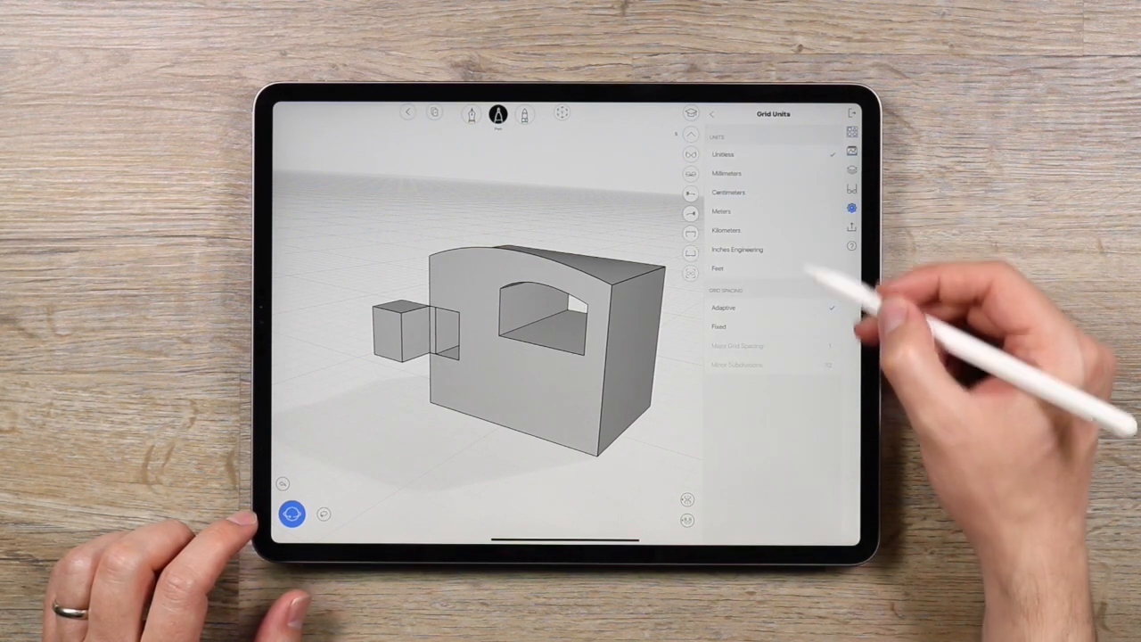
{"action": "left_click", "coordinate": [712, 114]}
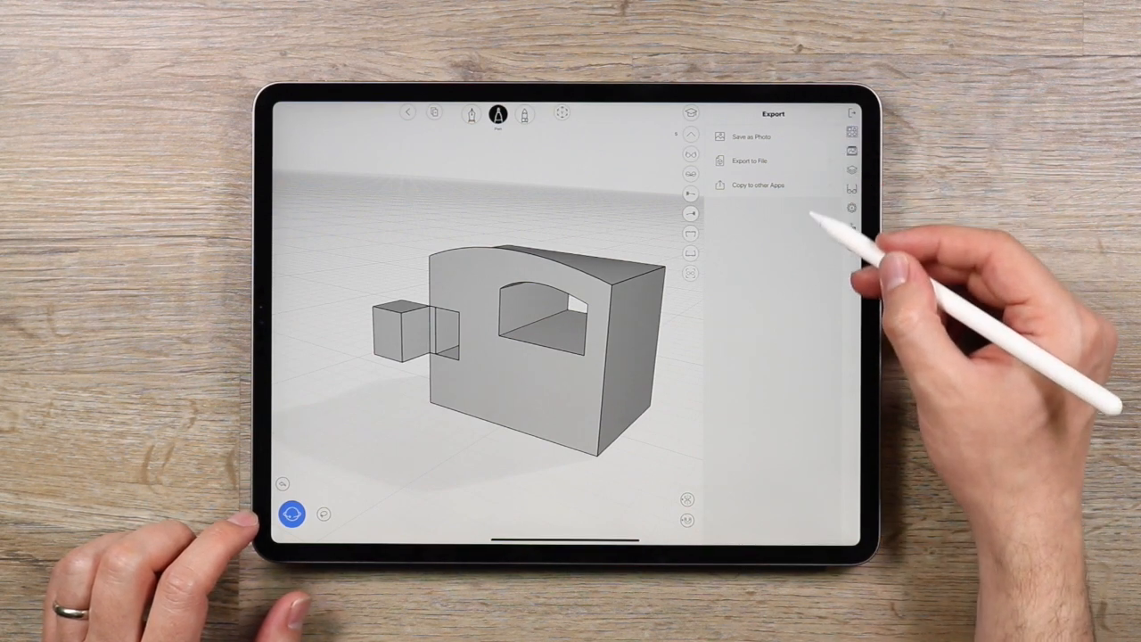
{"action": "left_click", "coordinate": [747, 160]}
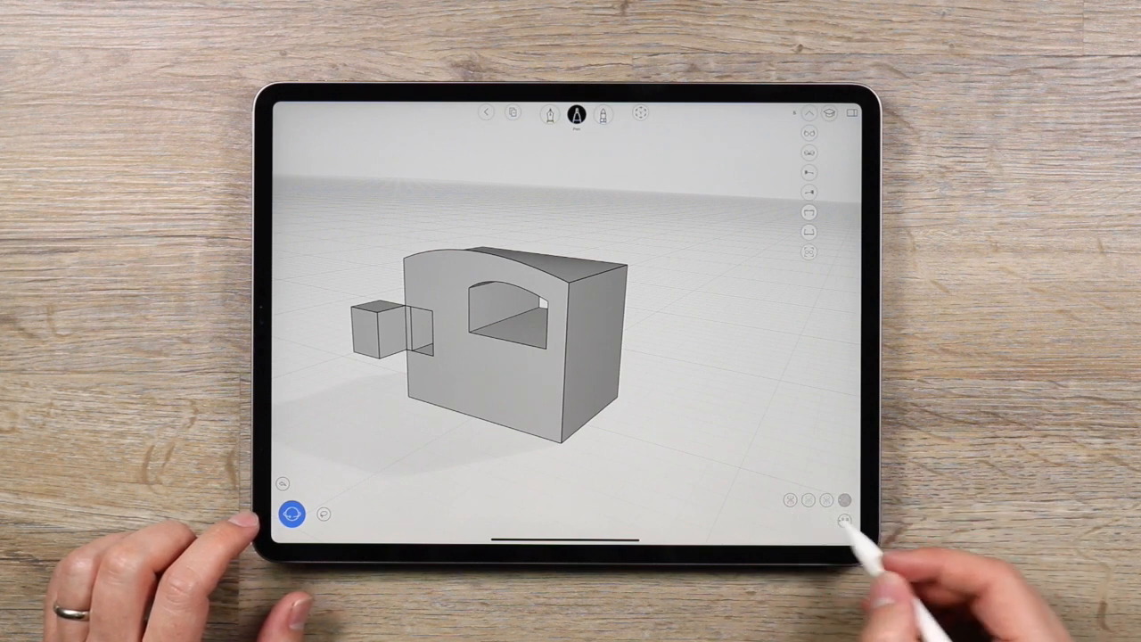
Collapse the view shortcuts and rotate the view toward the arched front wall
{"action": "left_click", "coordinate": [841, 501]}
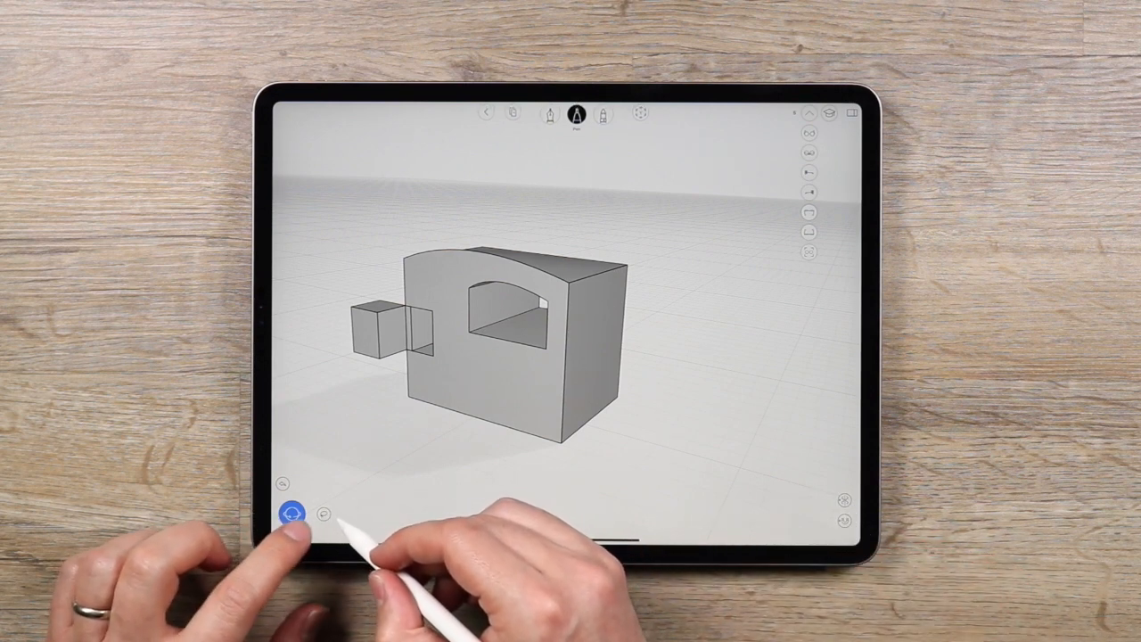
{"action": "left_click", "coordinate": [291, 512]}
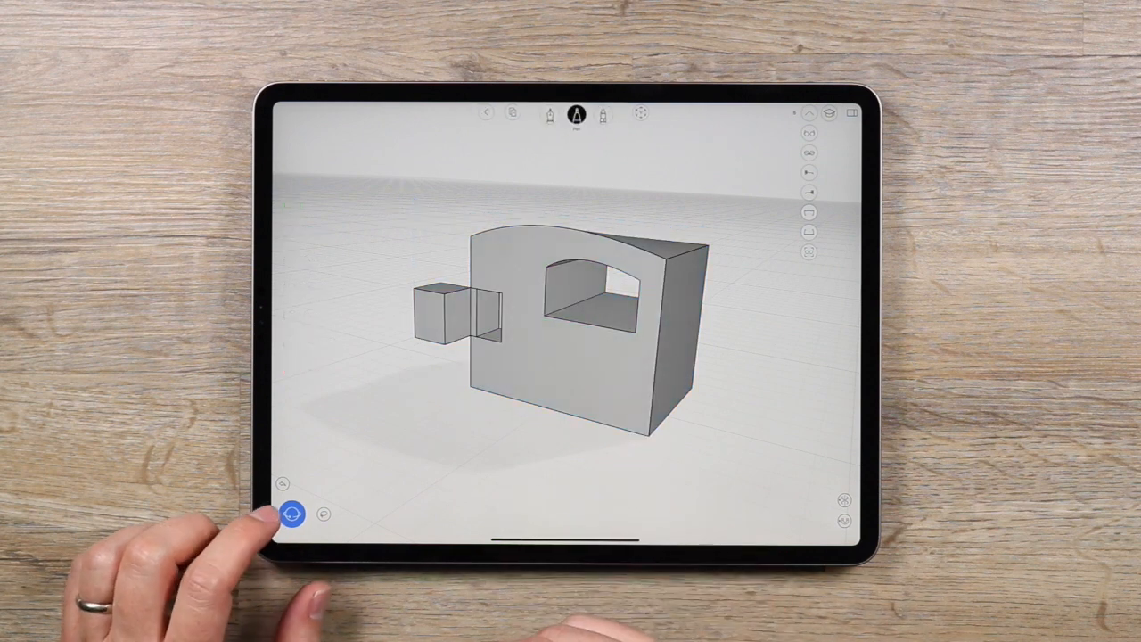
Orbit and zoom to a close, low front view with the cube in front, then tap the Pencil indicator
{"action": "left_click", "coordinate": [291, 514]}
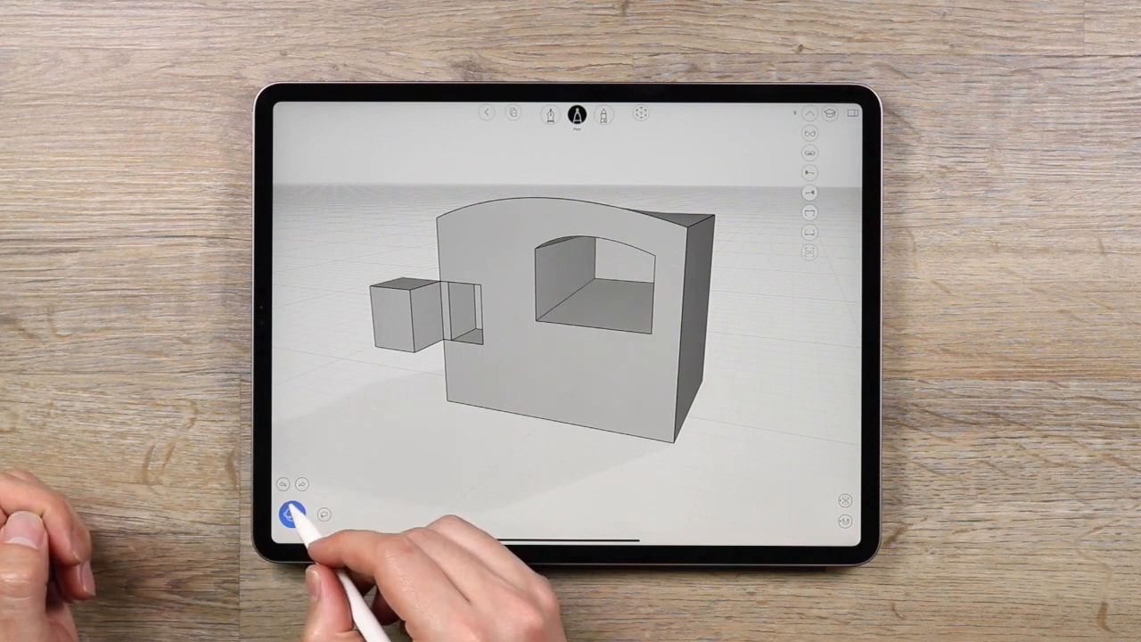
{"action": "left_click", "coordinate": [288, 515]}
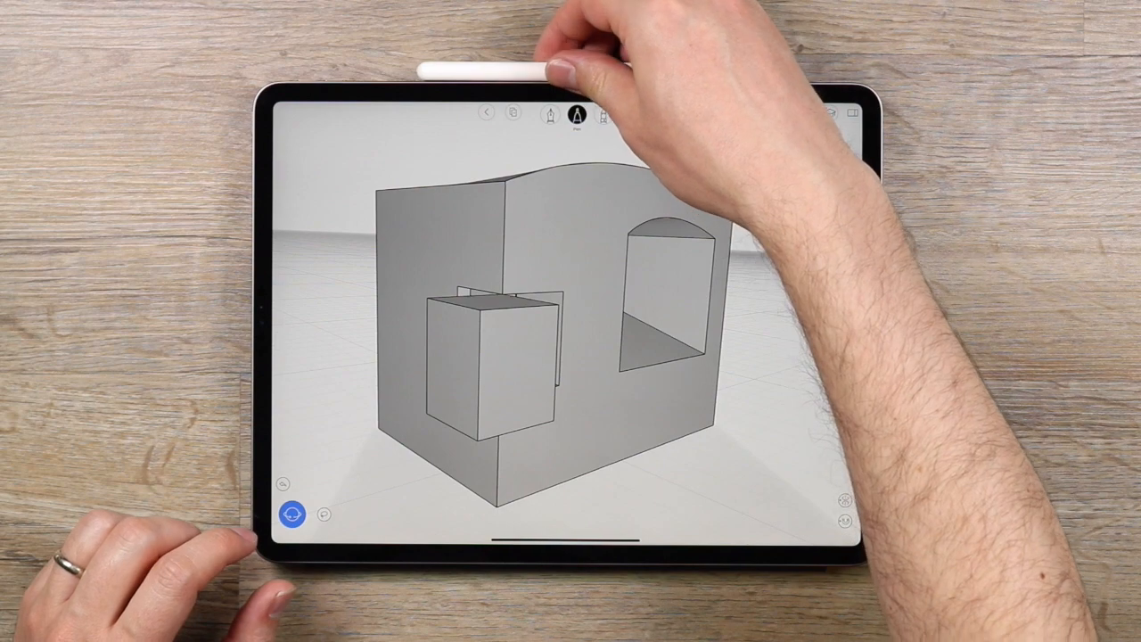
{"action": "left_click", "coordinate": [577, 114]}
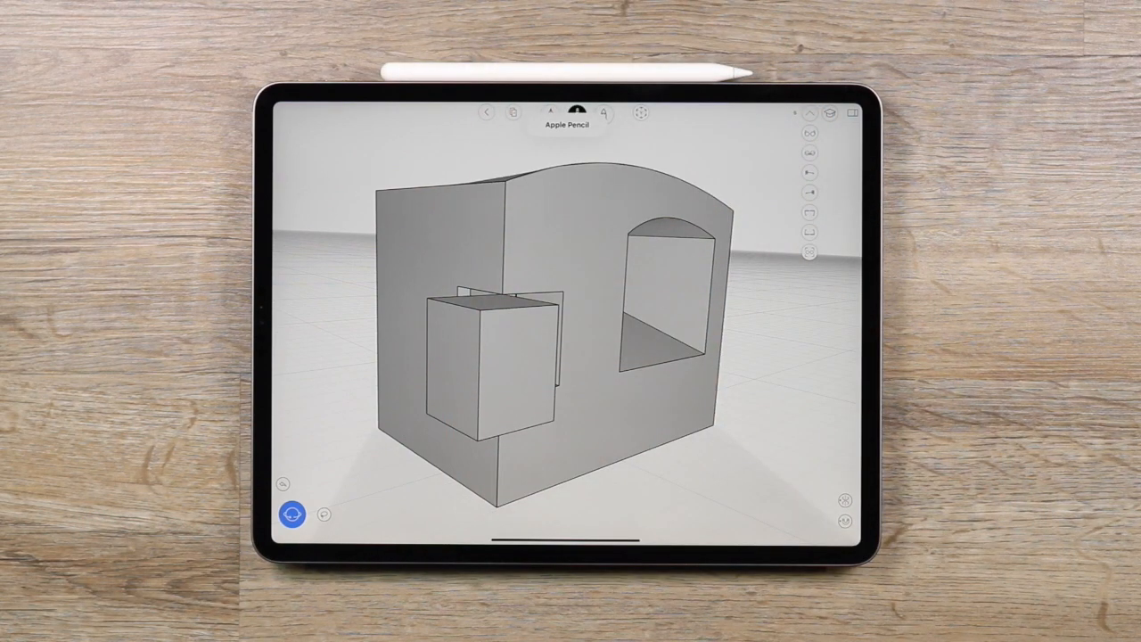